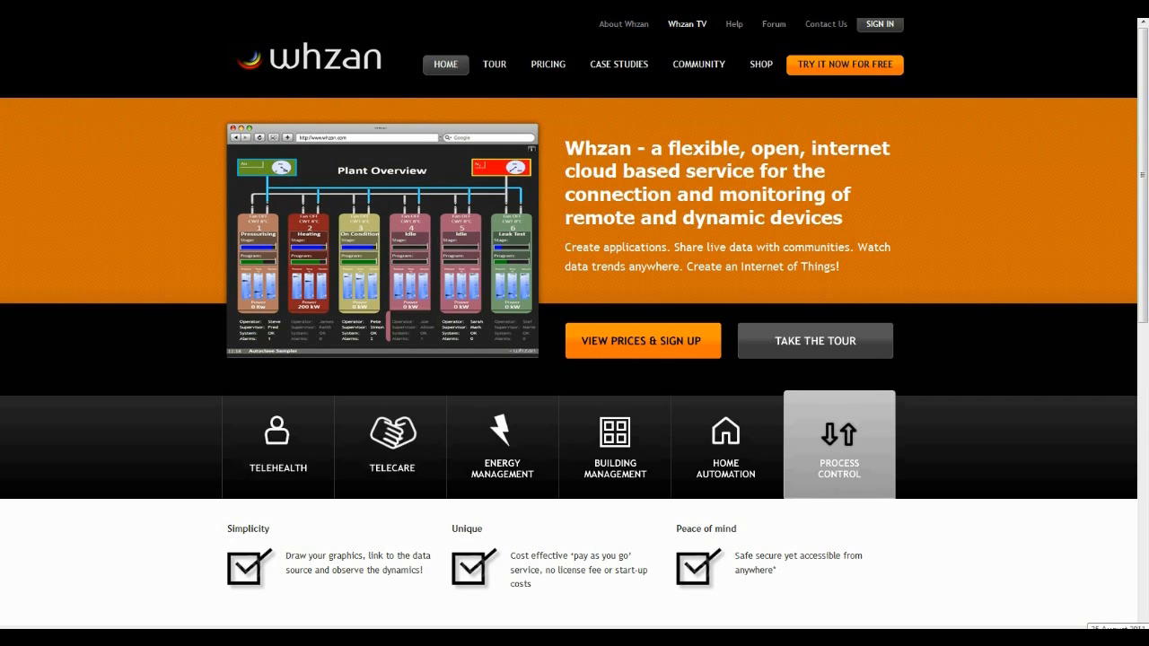
Go to the alarm configuration area and create a new alarm named 'New_Alarm'
click(278, 445)
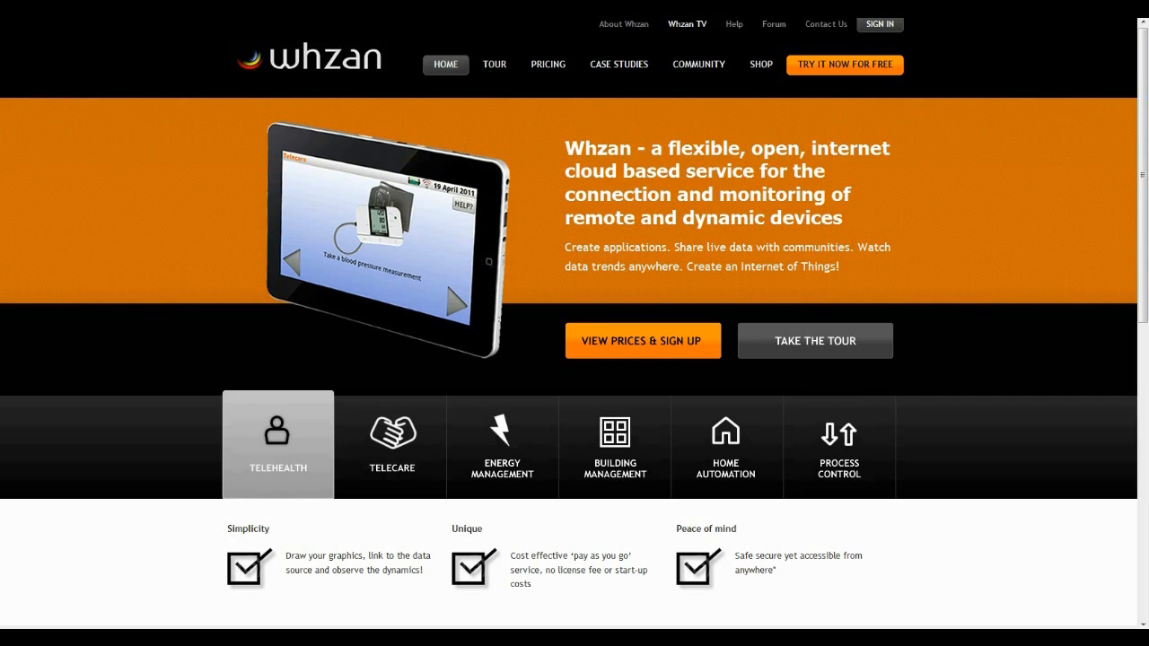
click(391, 446)
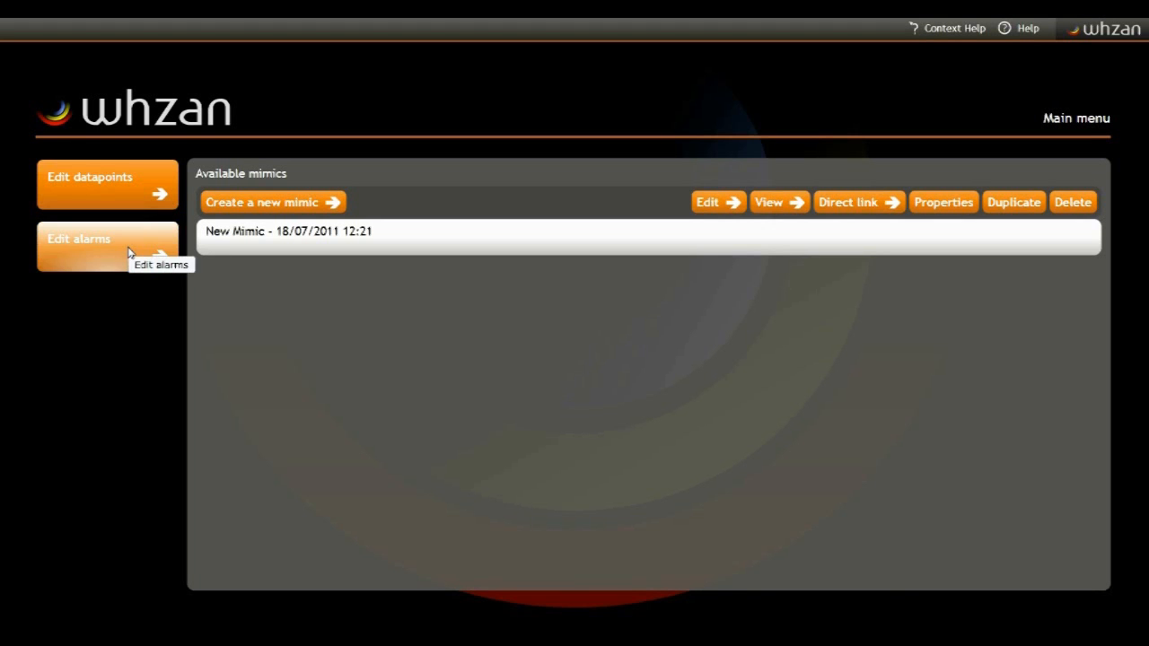
click(107, 244)
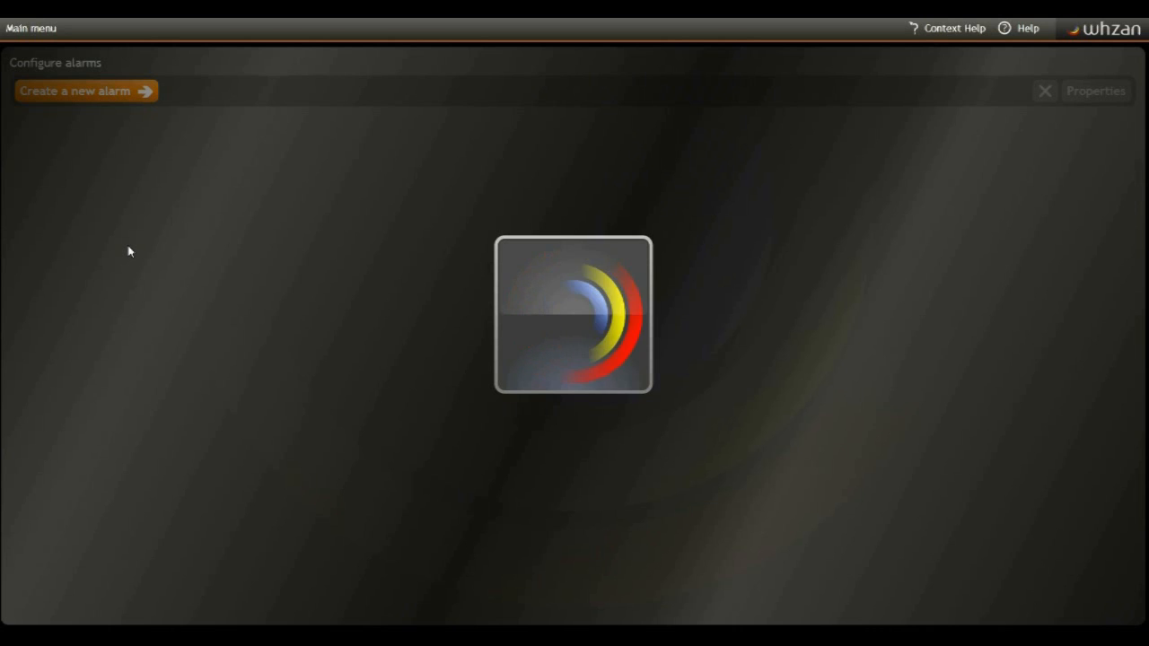
click(86, 89)
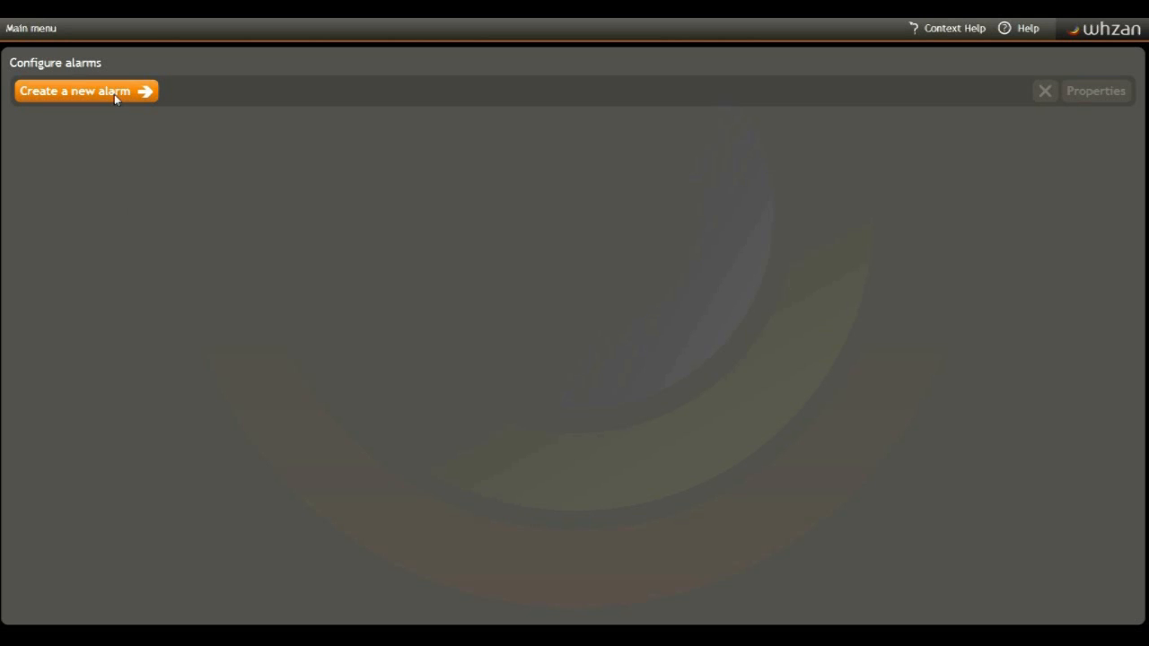
click(86, 90)
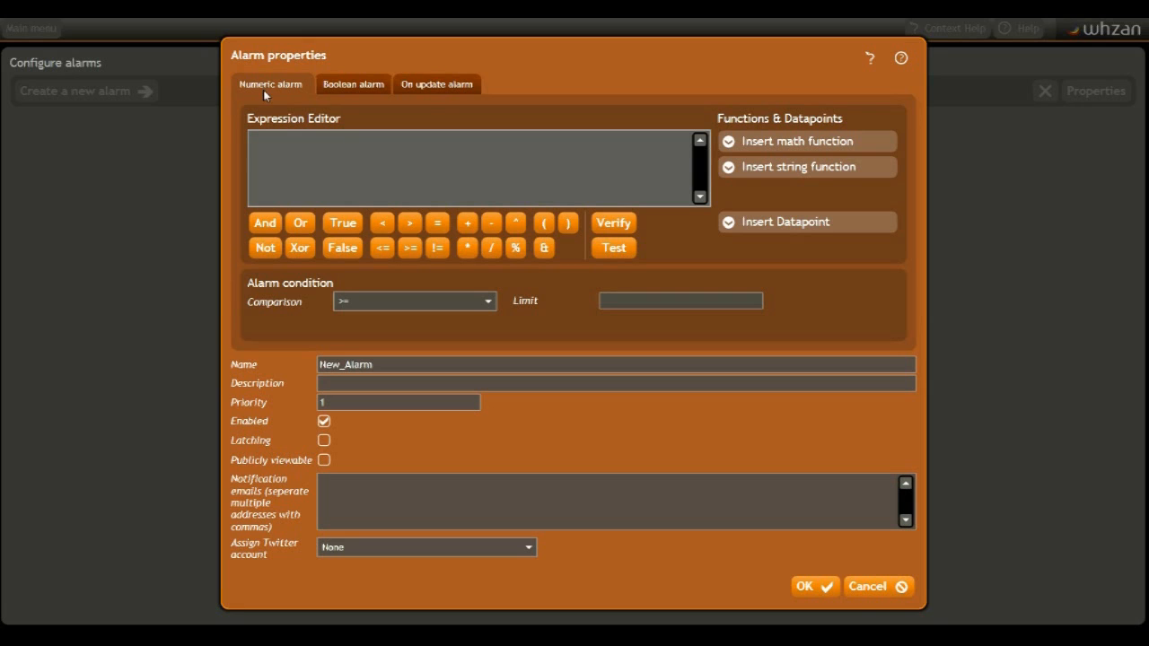
Insert swimmingpool.watertemp, set comparison to < with limit 20, naming it Pooltemp
click(806, 223)
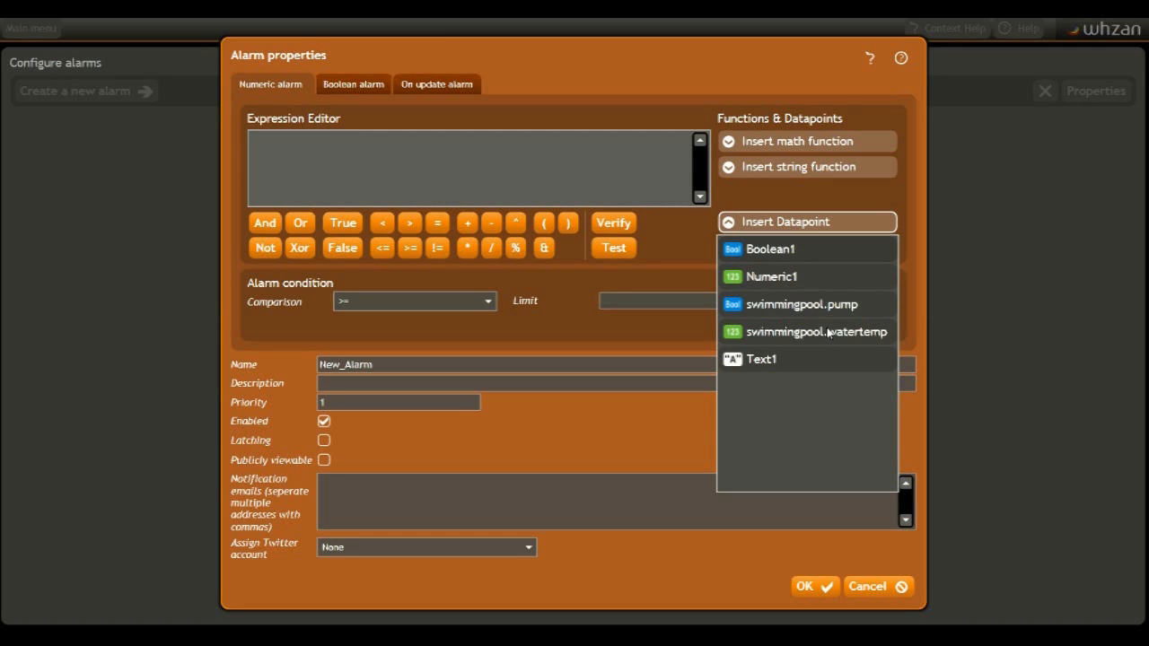
click(815, 330)
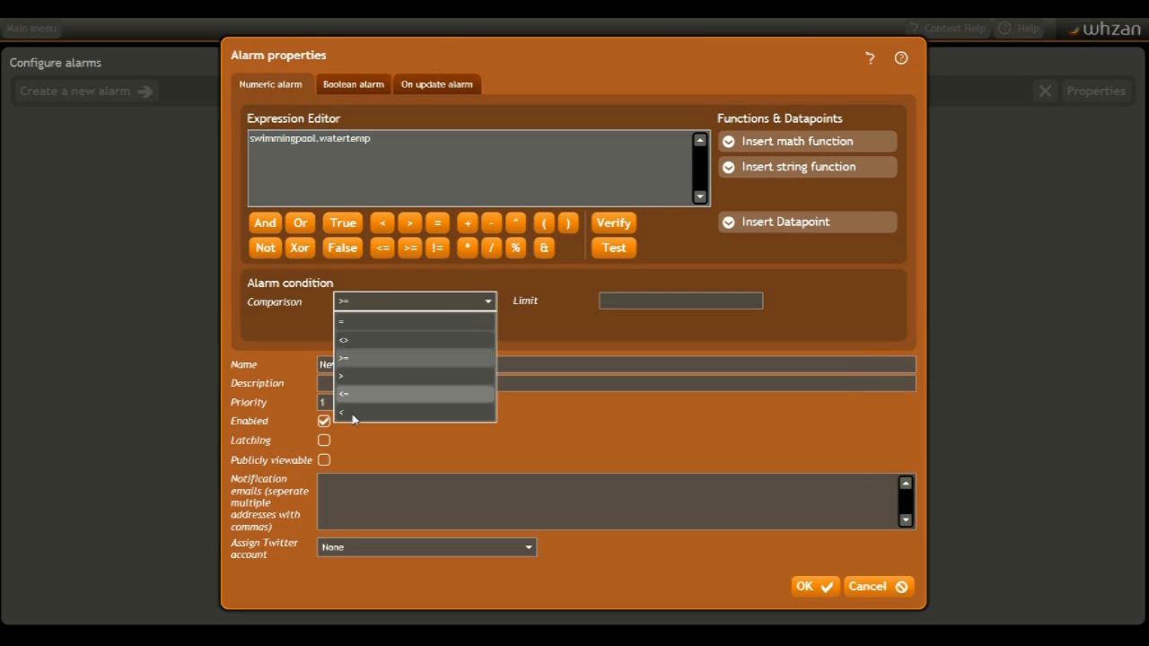
click(344, 411)
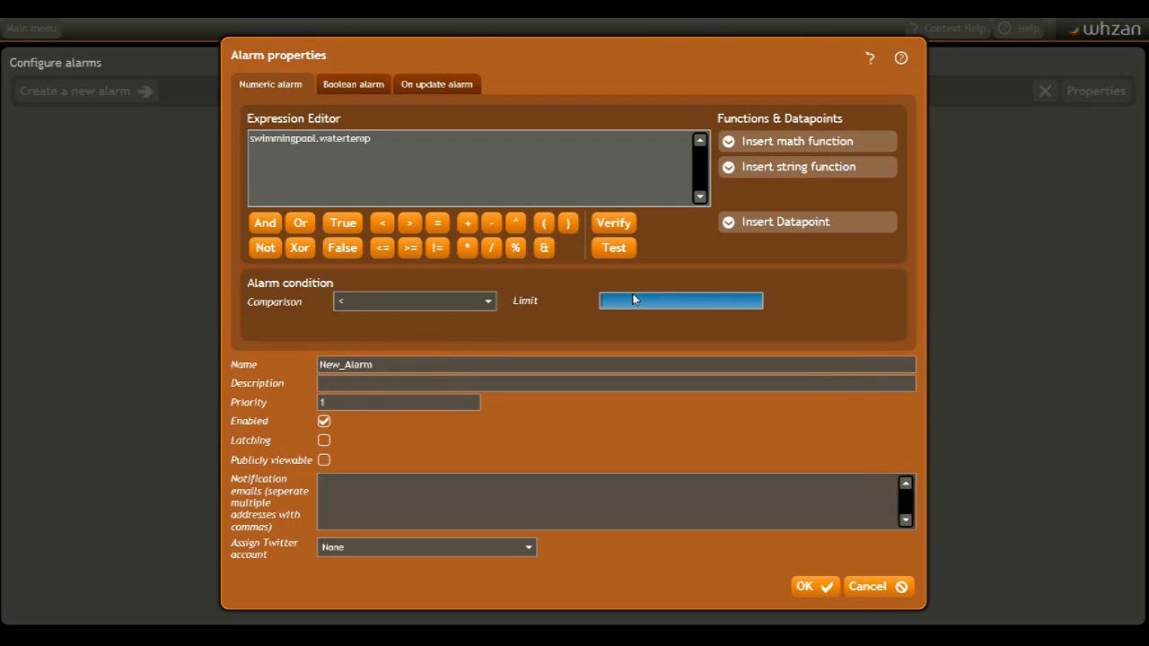
text(20)
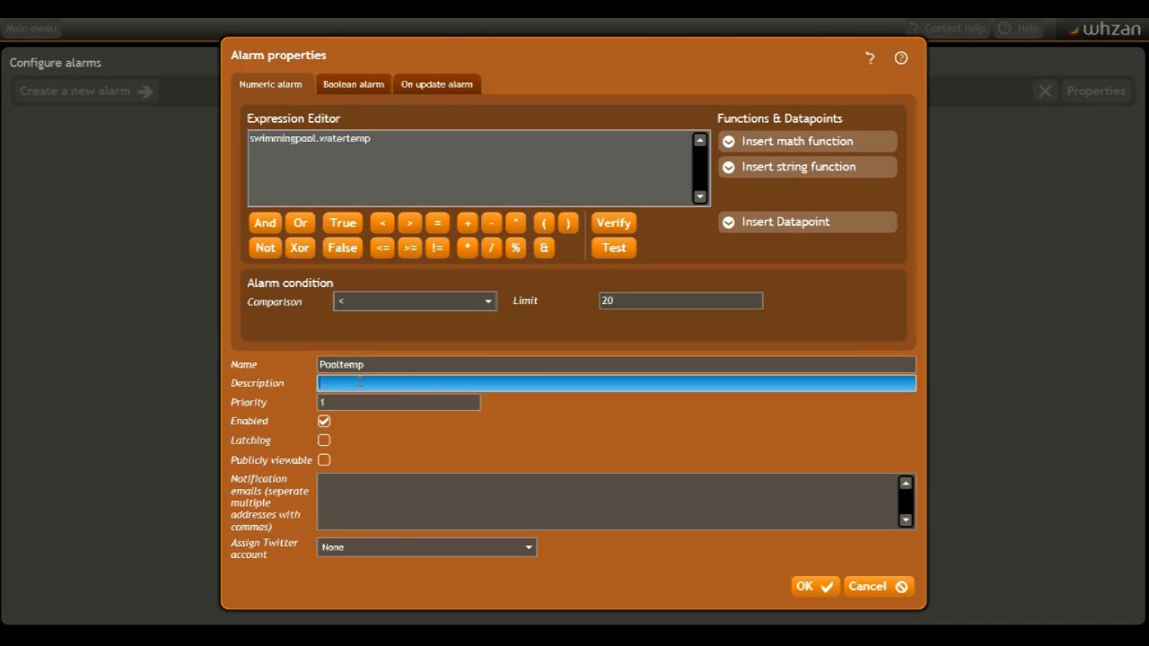
Describe the alarm as 'Water temp 20 degrees C' and leave Latching unchecked
text(Water temp 20 degrees C)
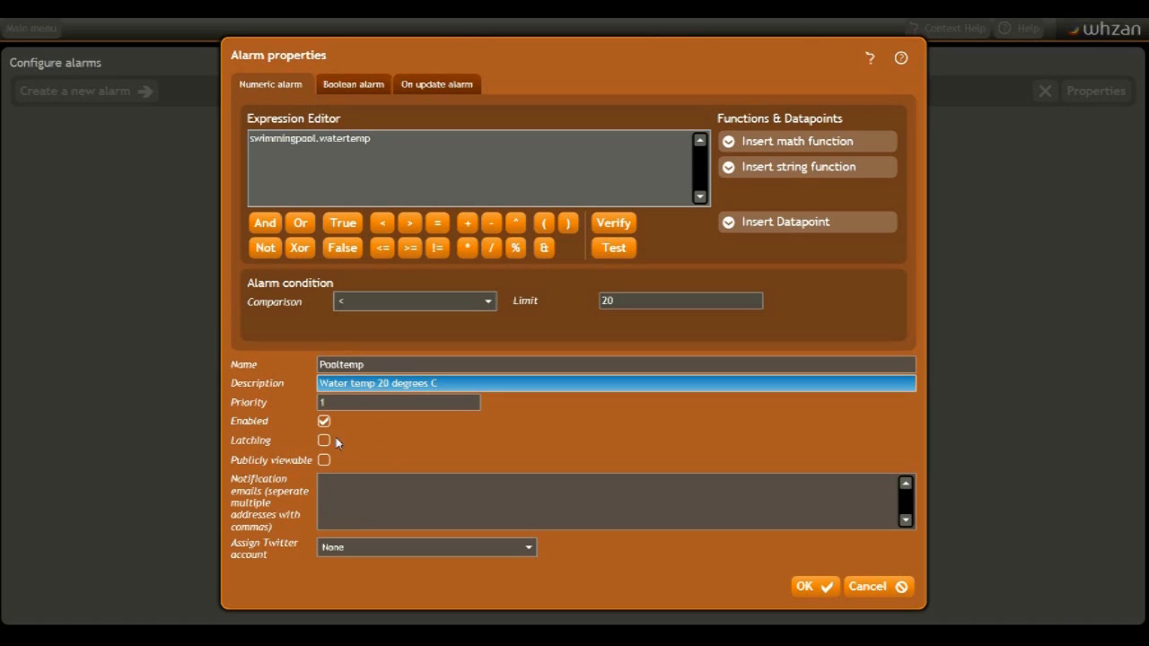
click(323, 440)
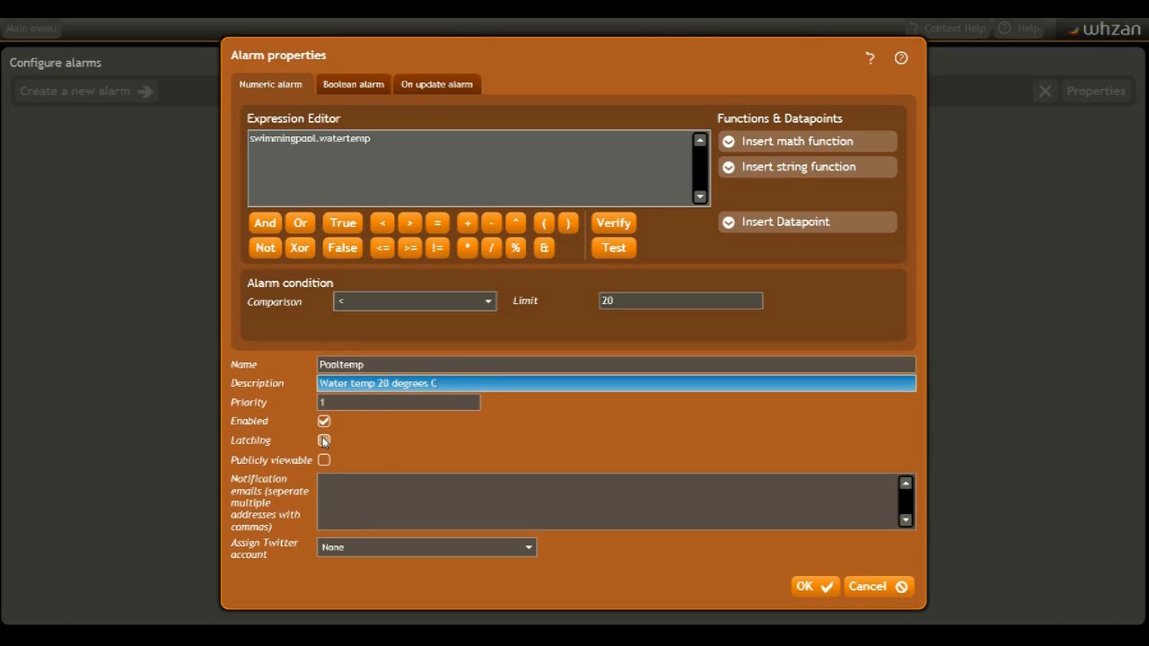
click(323, 440)
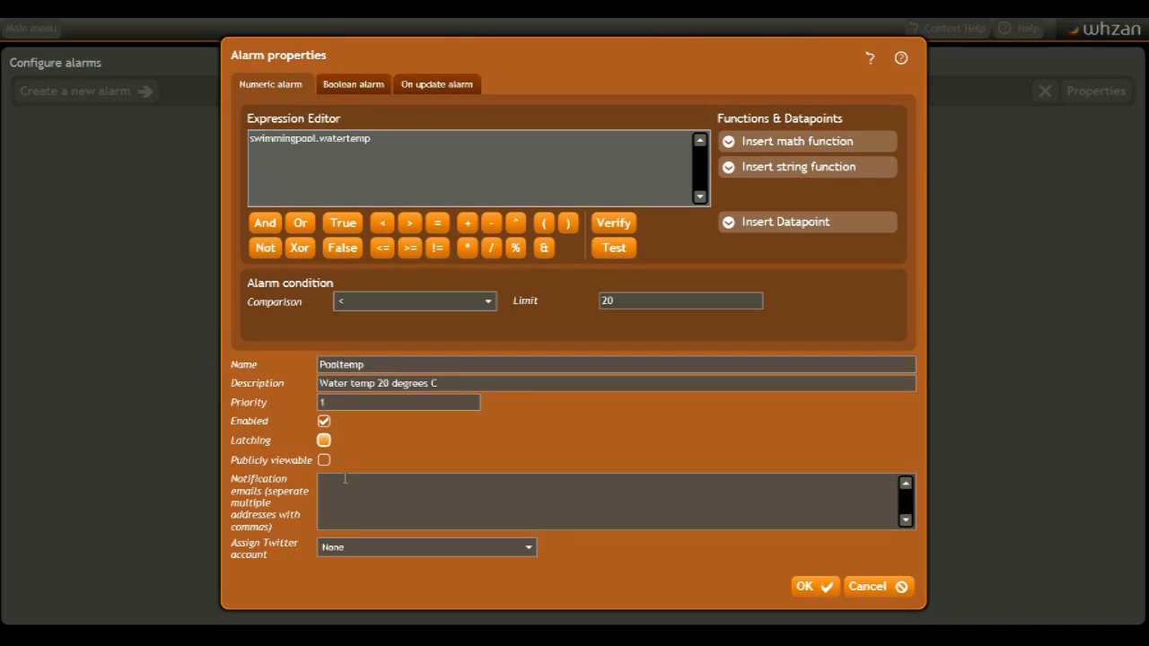
click(323, 440)
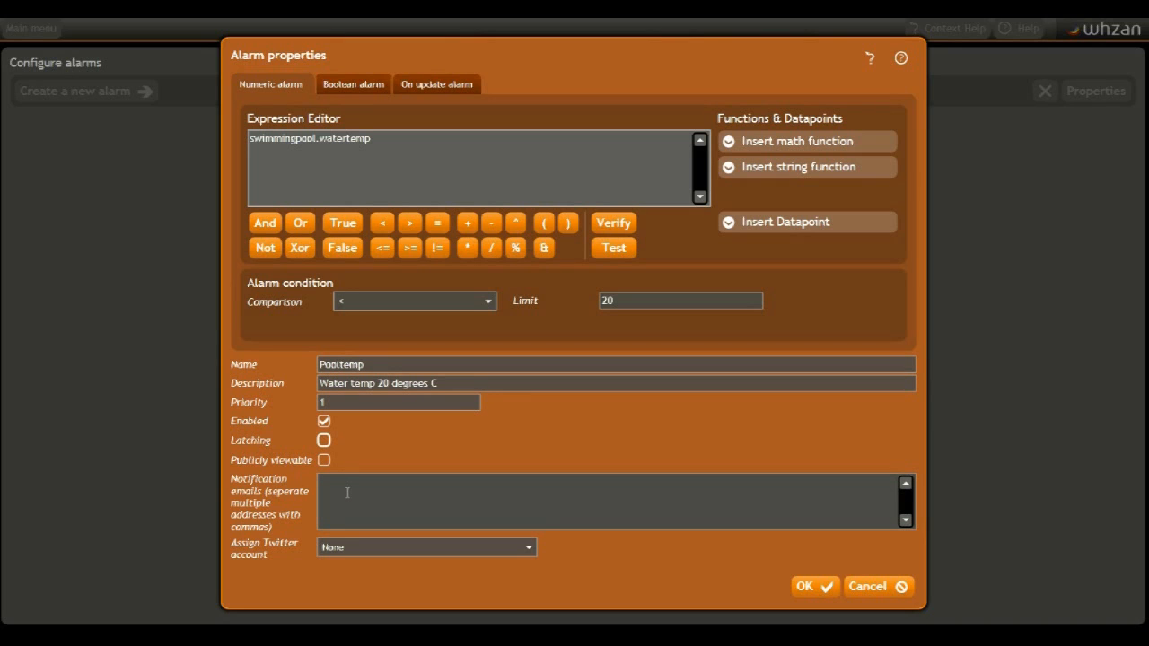
click(610, 501)
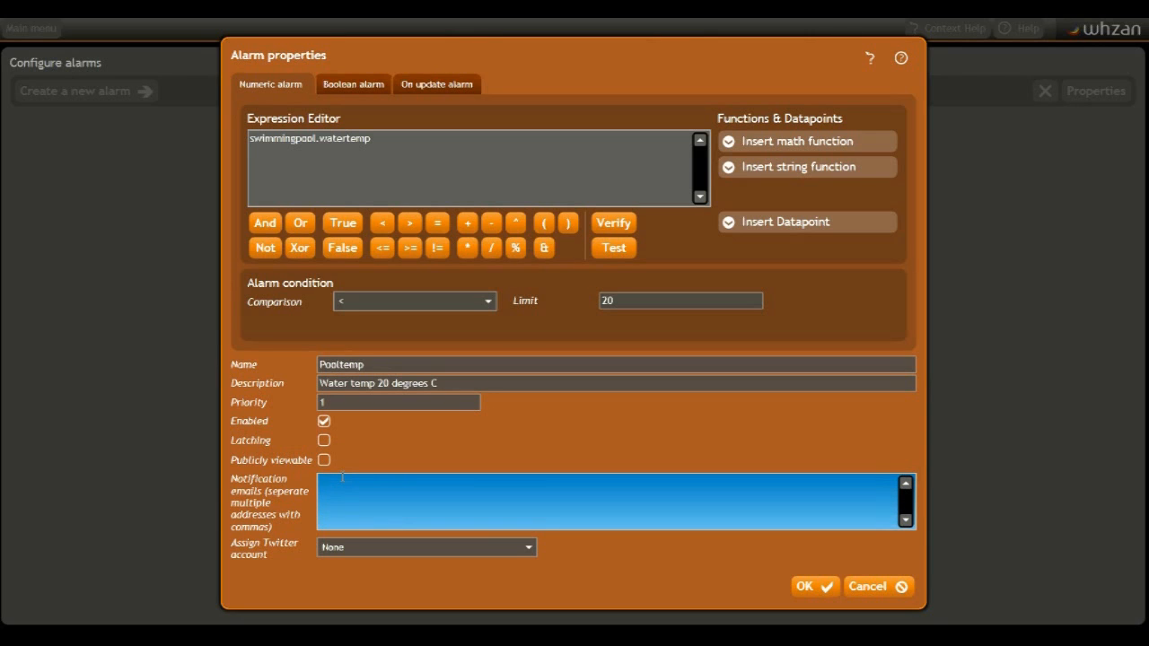
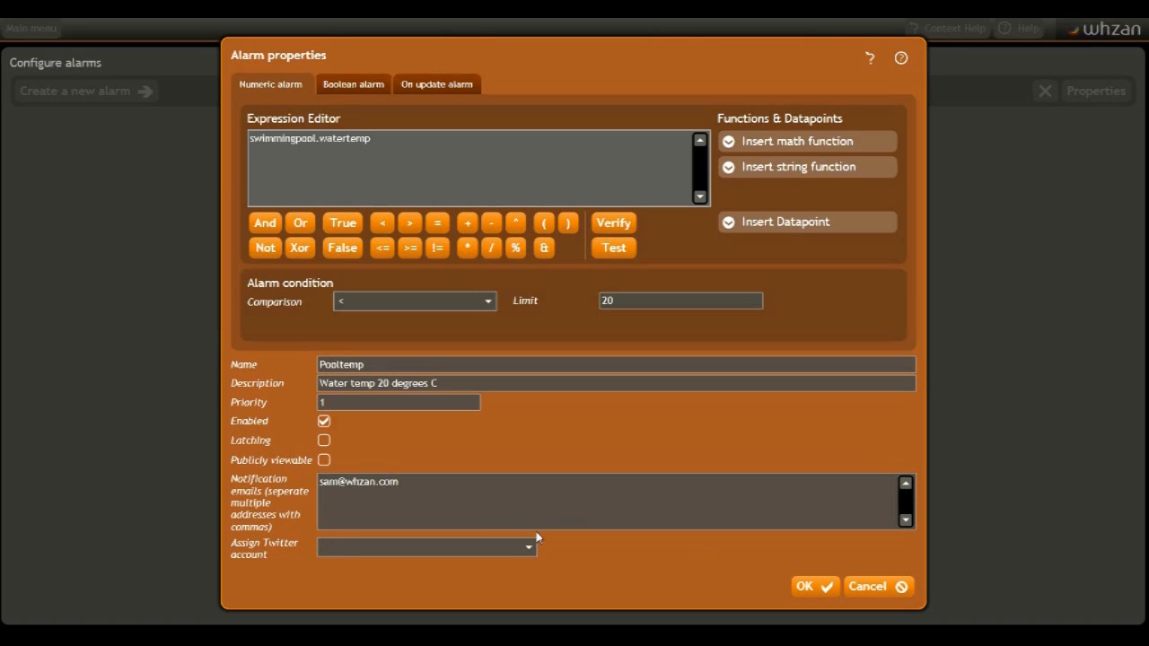
click(427, 546)
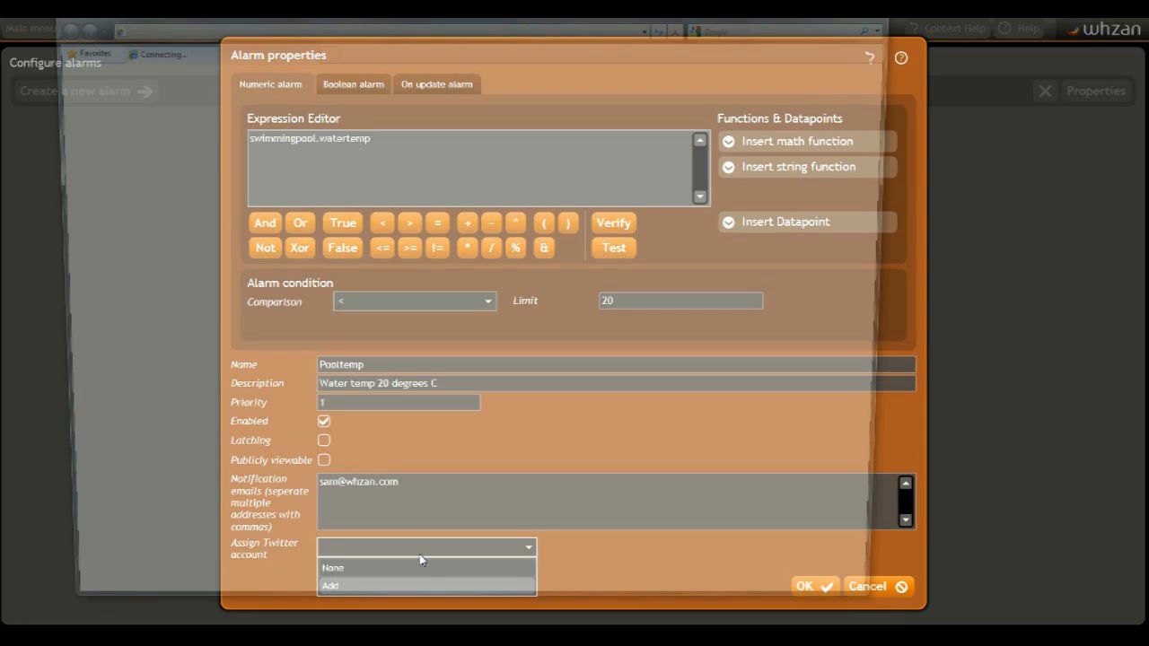
Authorize the WhzanAlarm Twitter account for alerts and save the Pooltemp alarm
click(330, 585)
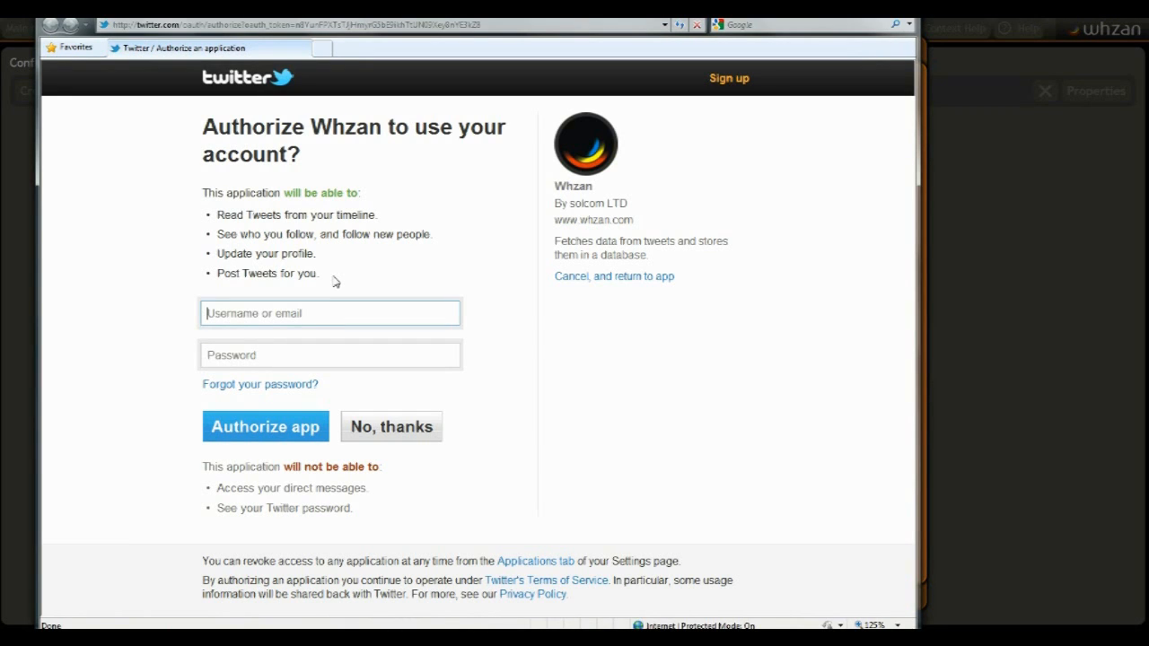
text(WhzanAlarm)
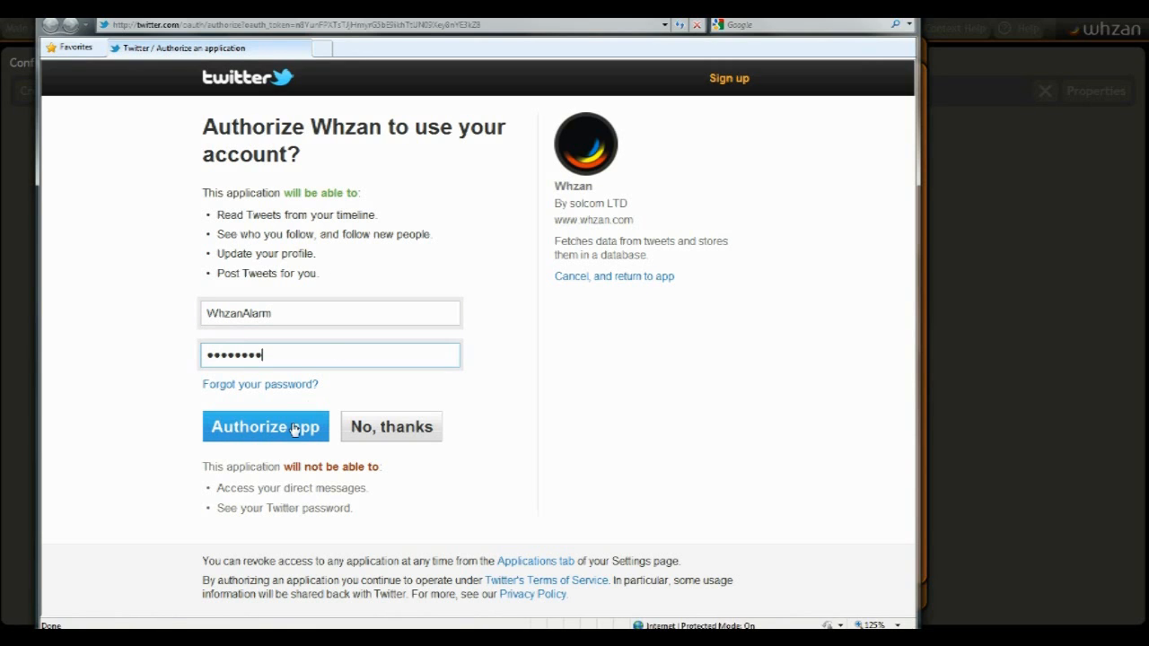
click(266, 427)
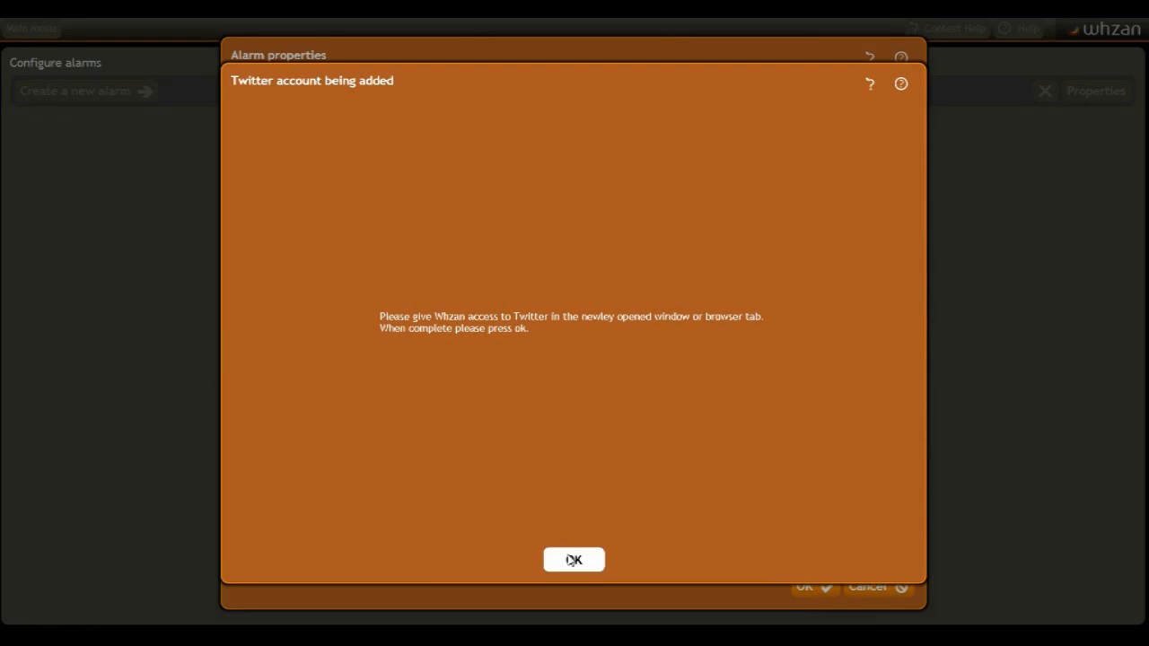
click(574, 560)
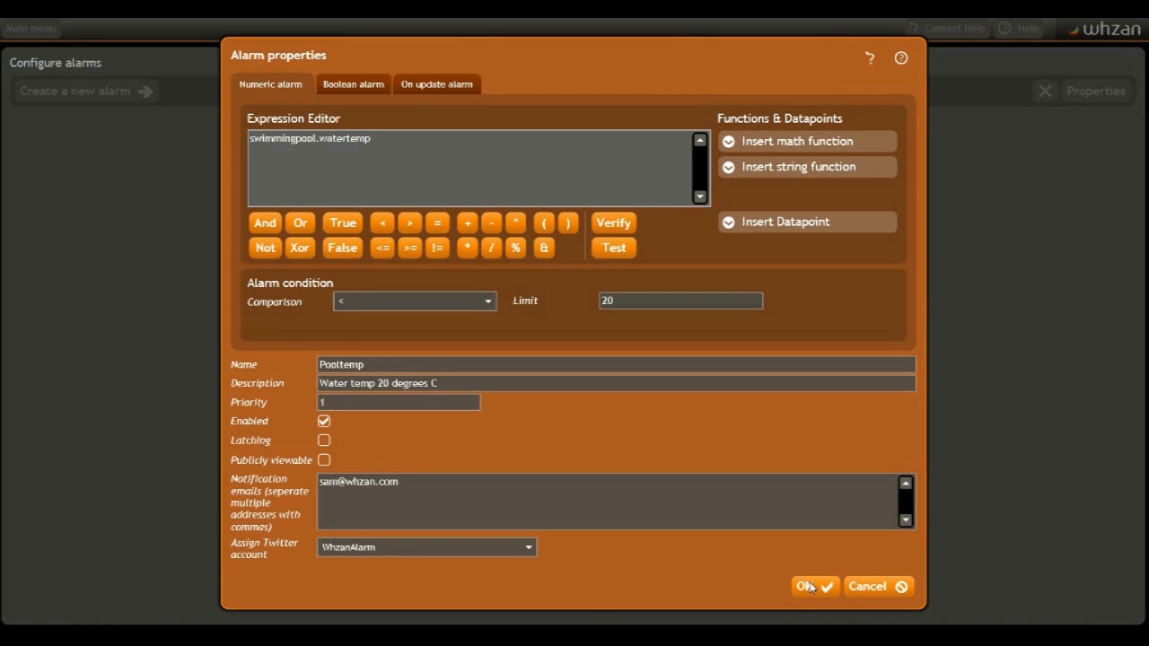
click(808, 585)
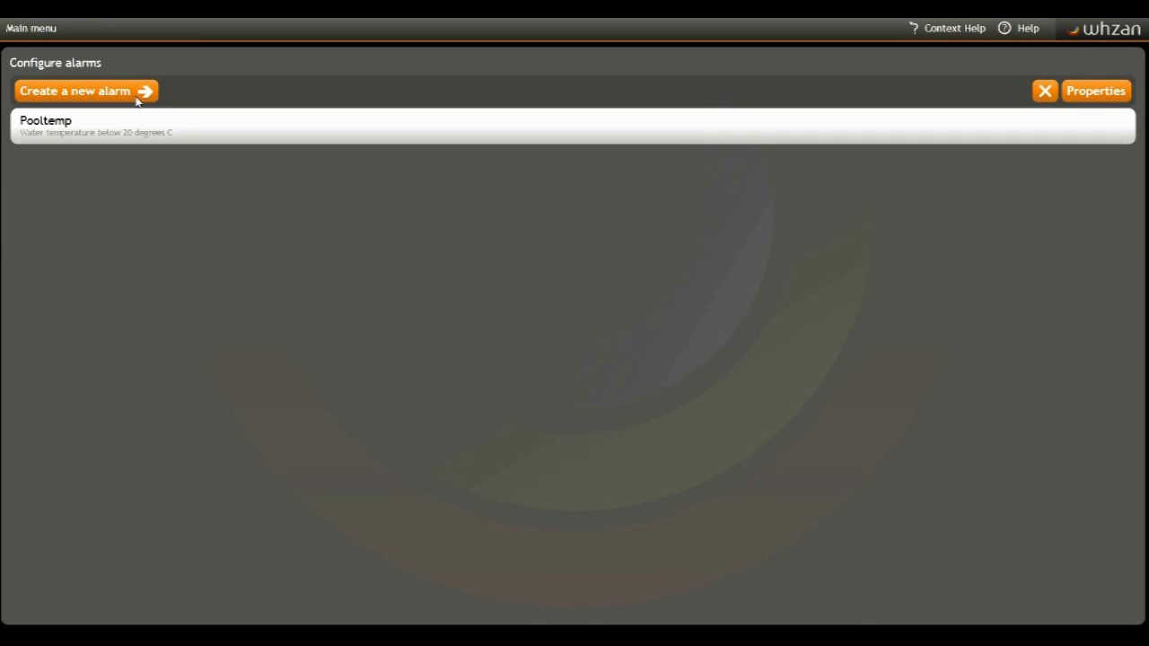
Create a boolean alarm with expression swimmingpool.pump=false and begin naming it Poolpump
click(76, 90)
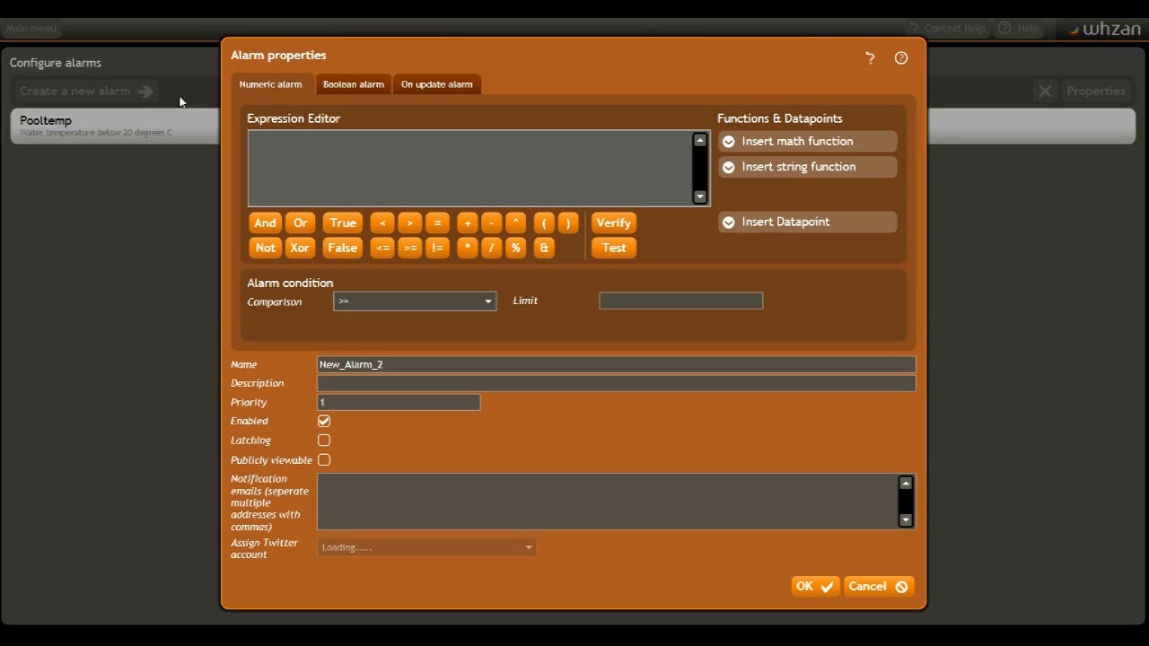
click(352, 84)
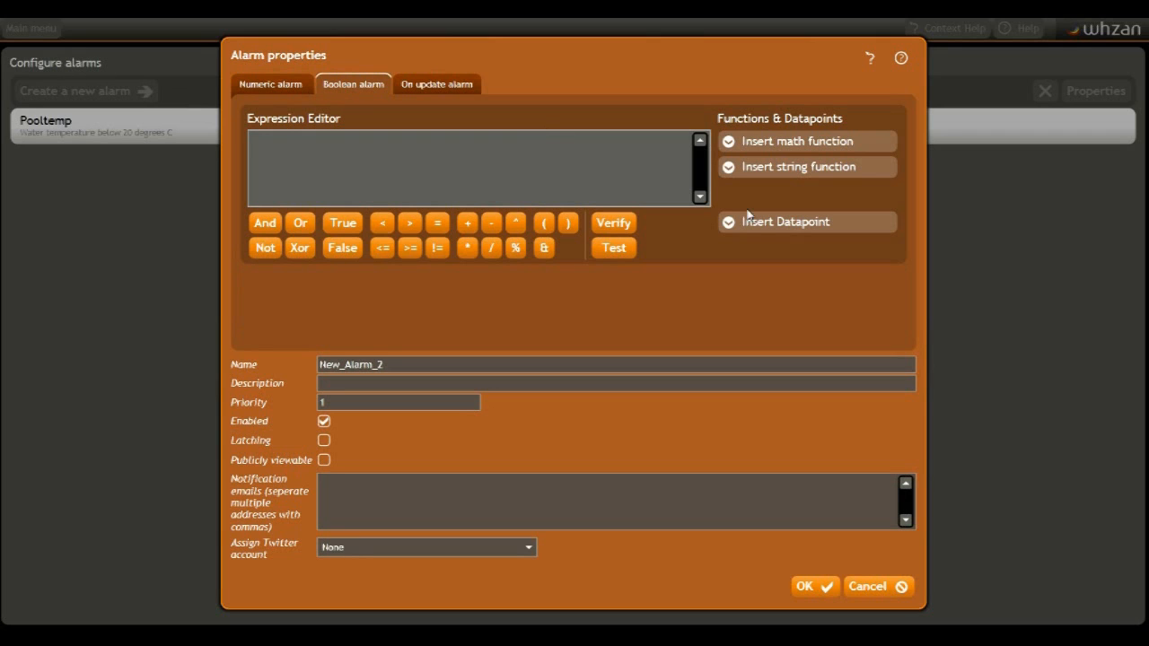
click(807, 223)
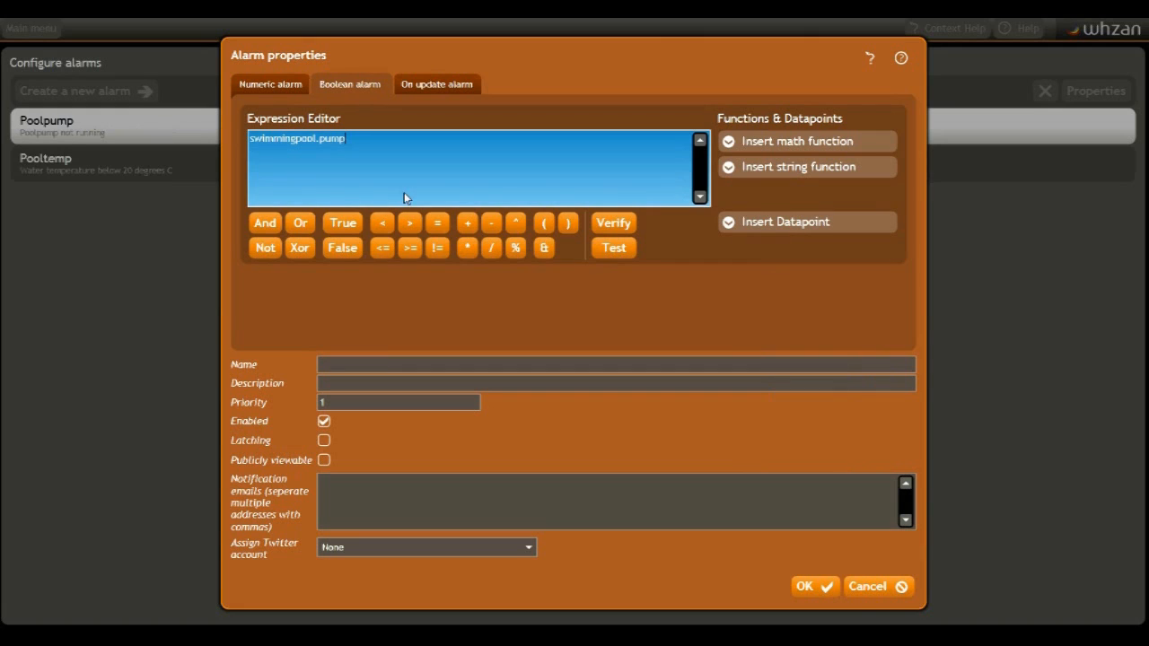
click(355, 138)
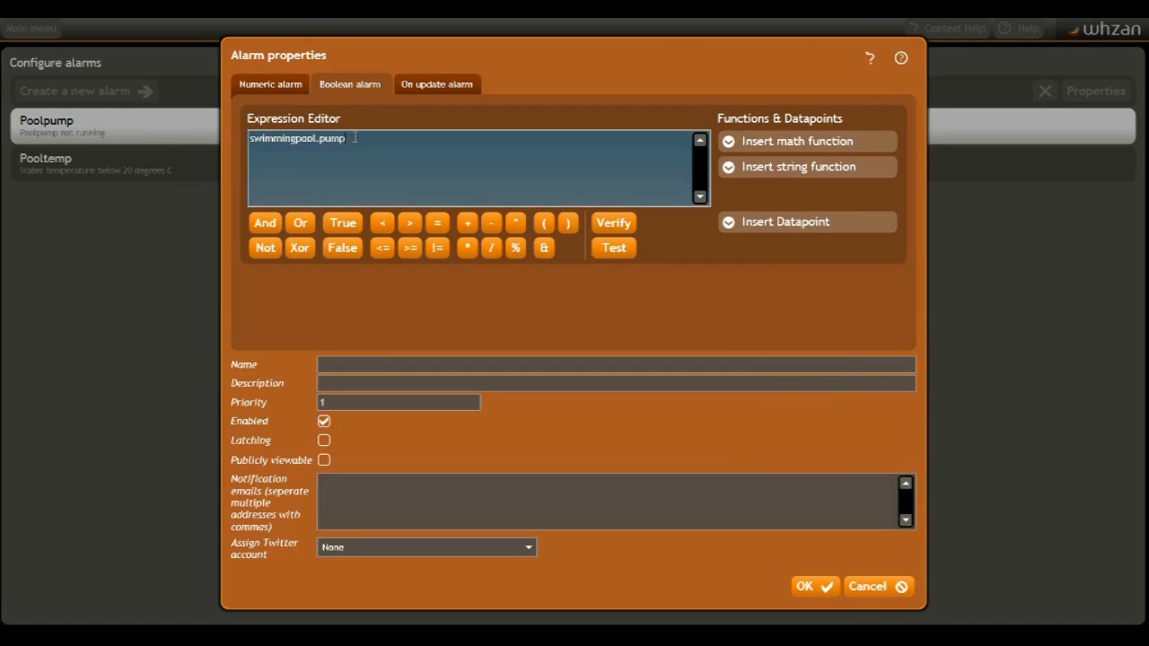
text(=false)
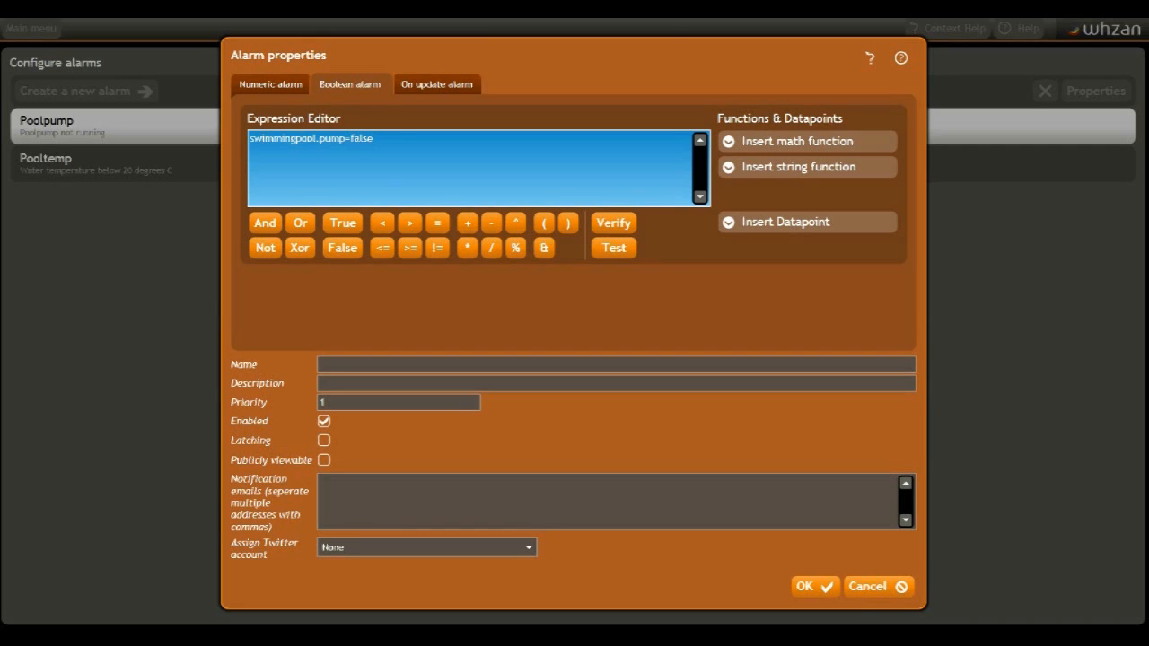
text(Po)
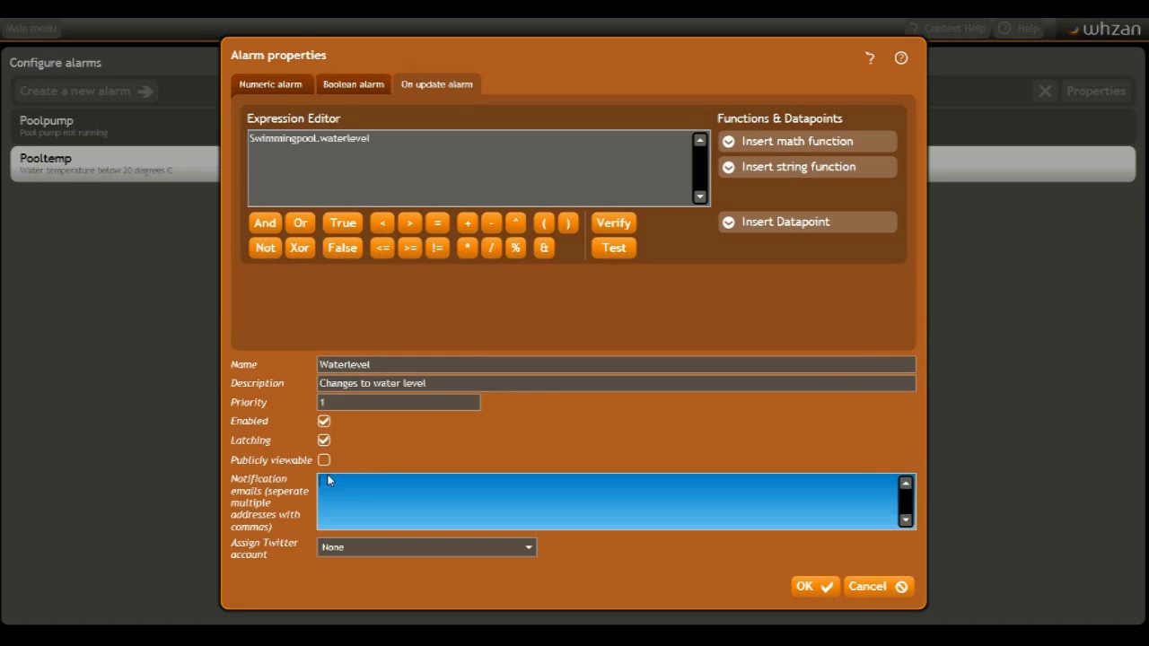
Save the latching Waterlevel alarm on swimmingpool.waterlevel with notification emails
click(812, 586)
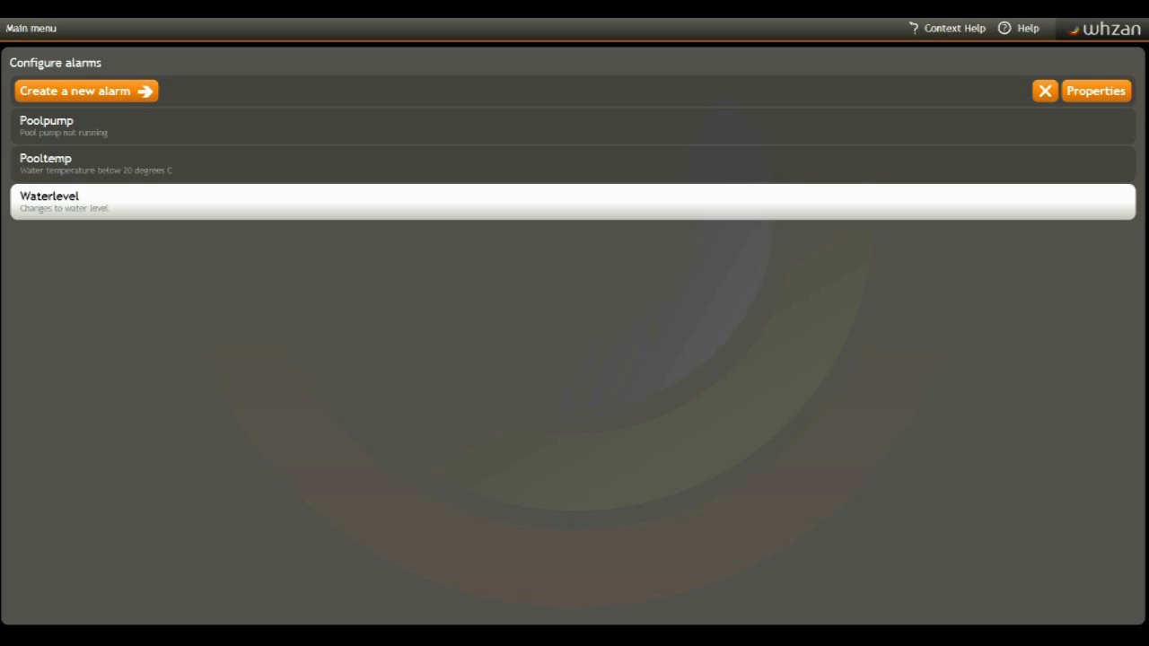
mouse_move(226, 124)
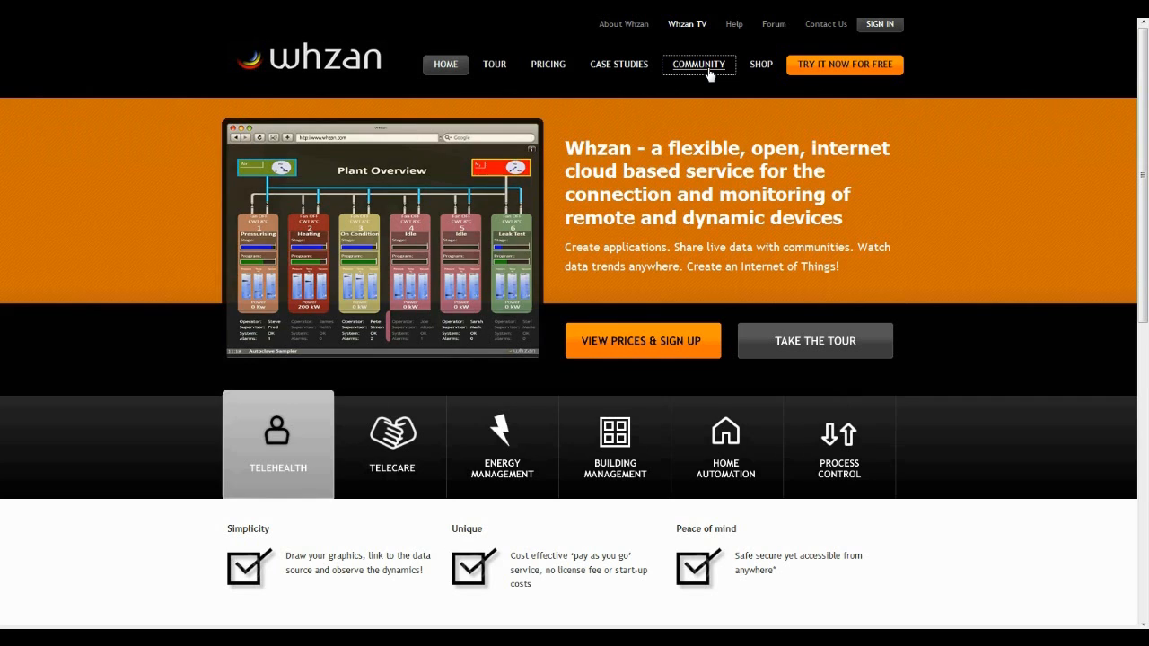
click(698, 65)
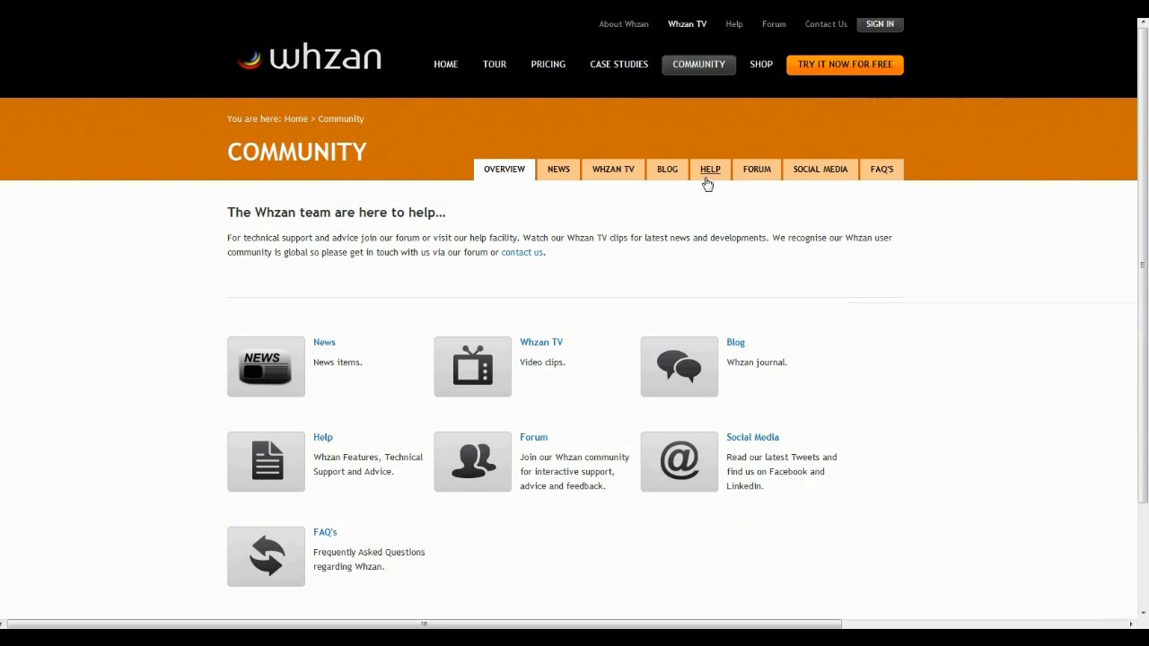
mouse_move(757, 169)
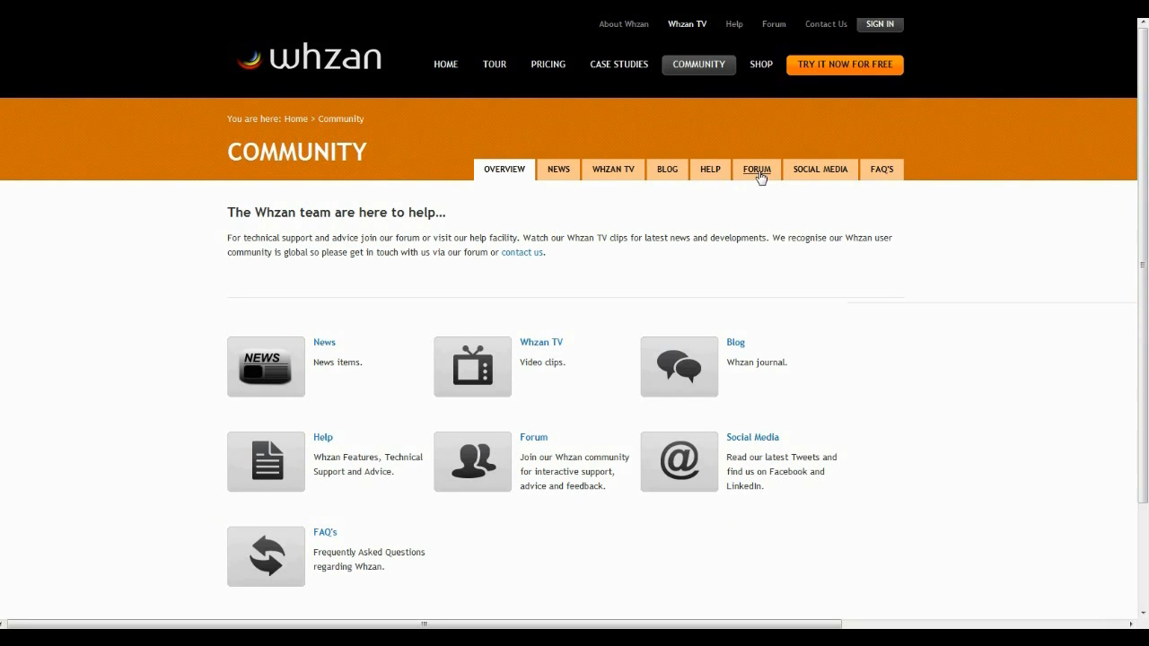
mouse_move(761, 155)
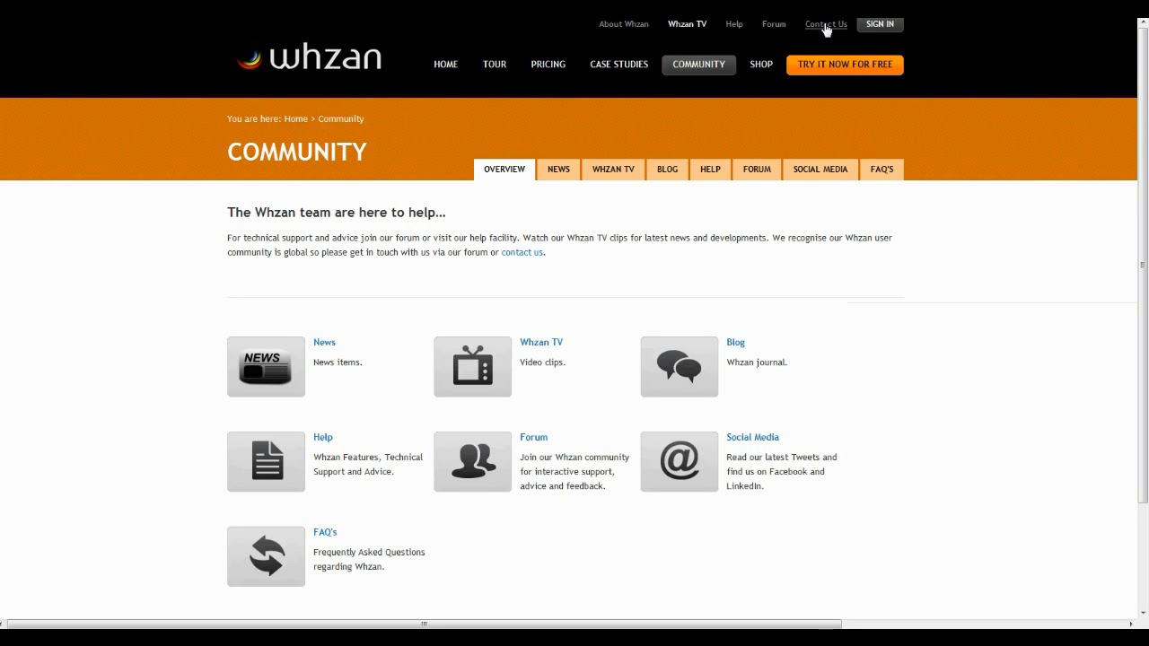
mouse_move(826, 28)
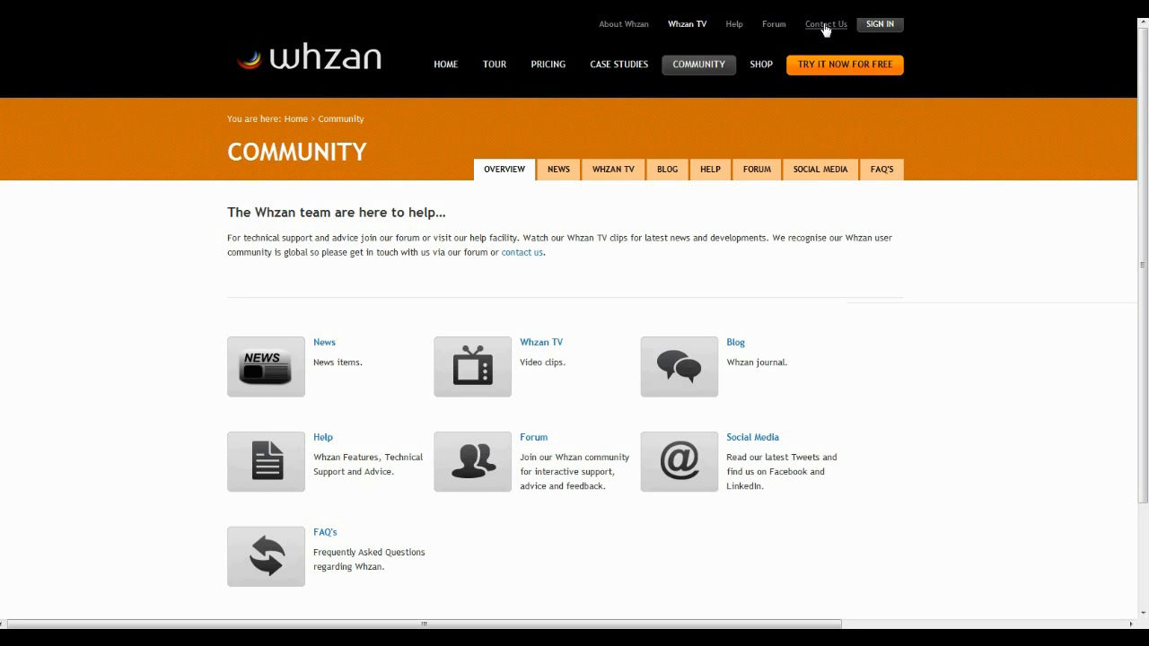
click(446, 65)
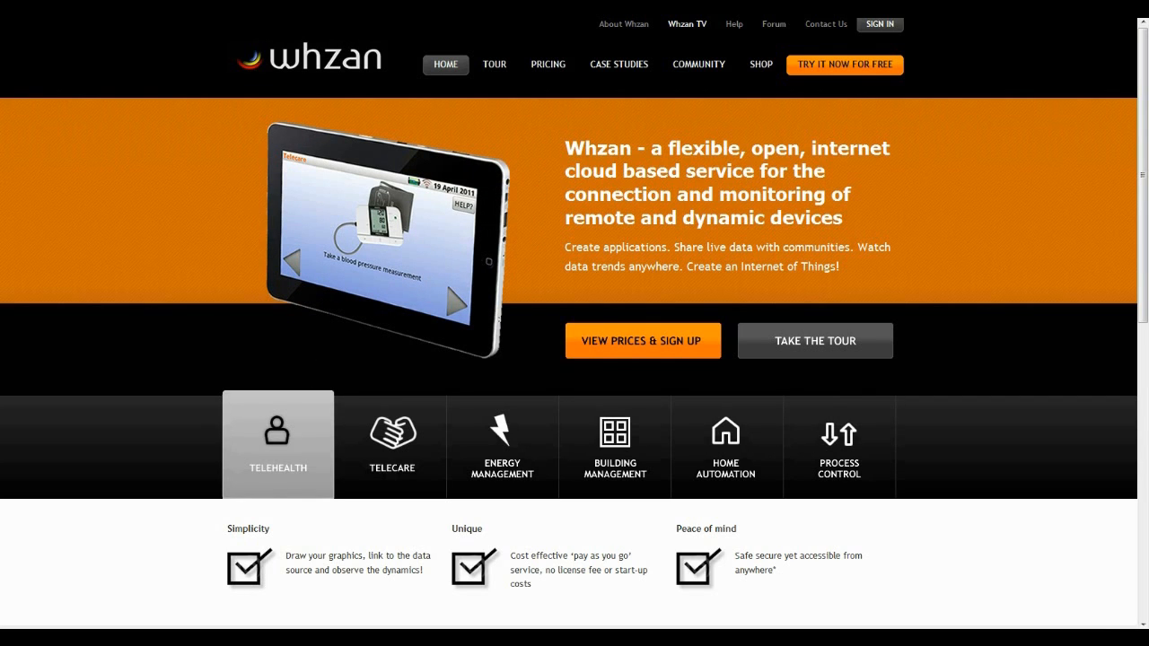
click(391, 445)
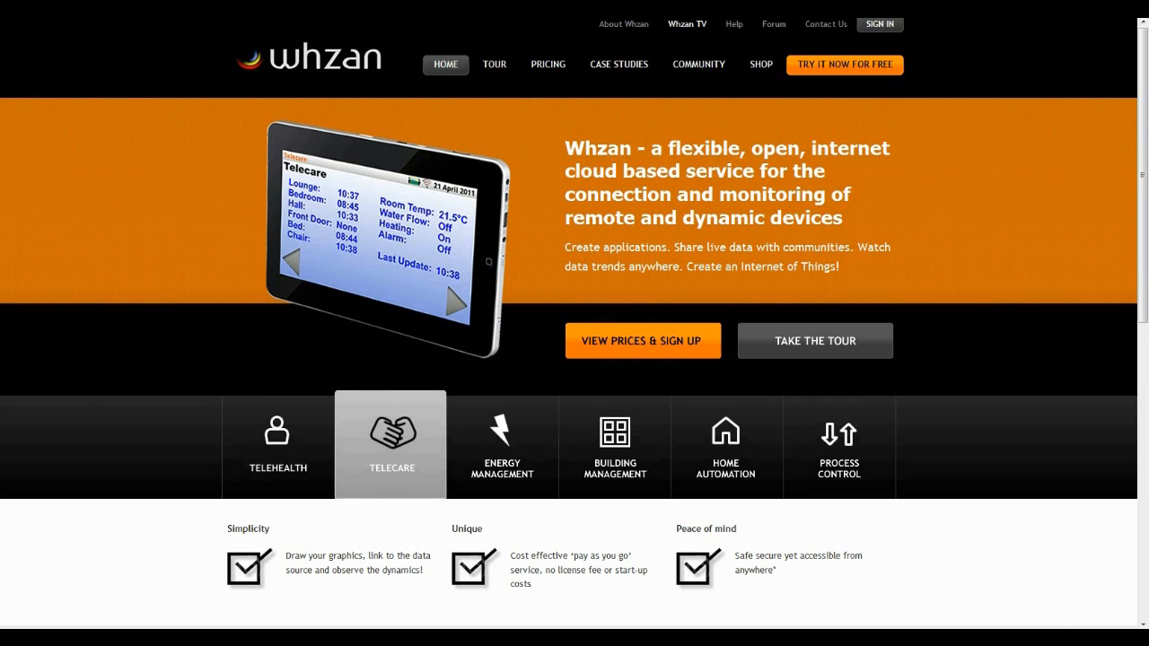